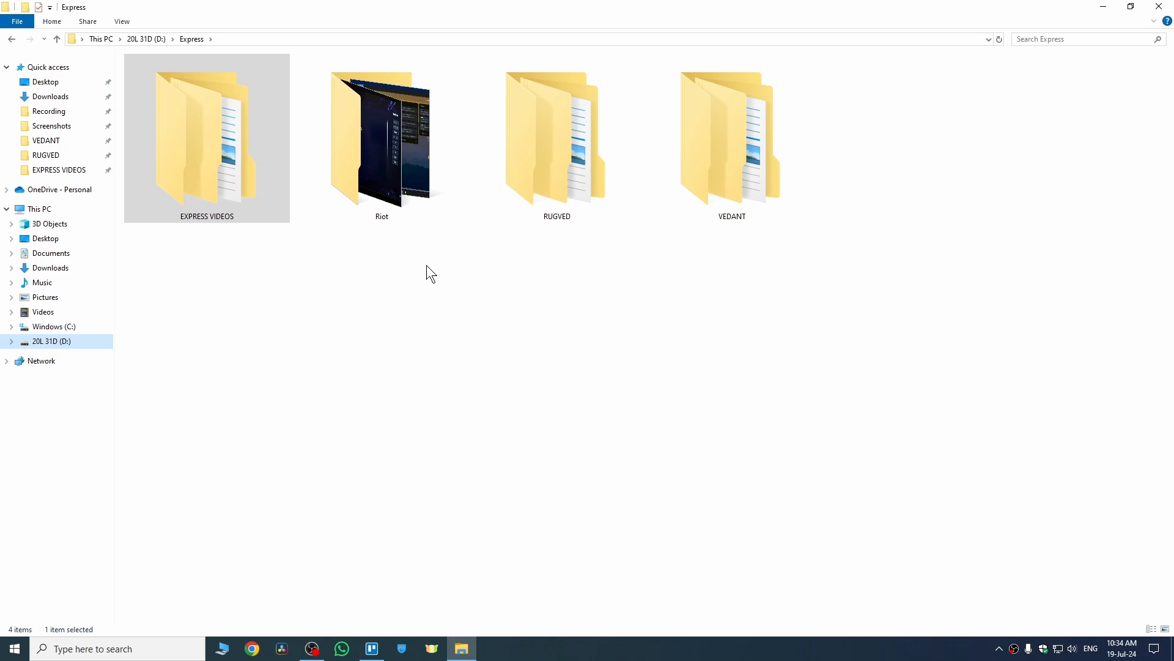
pyautogui.moveTo(365, 256)
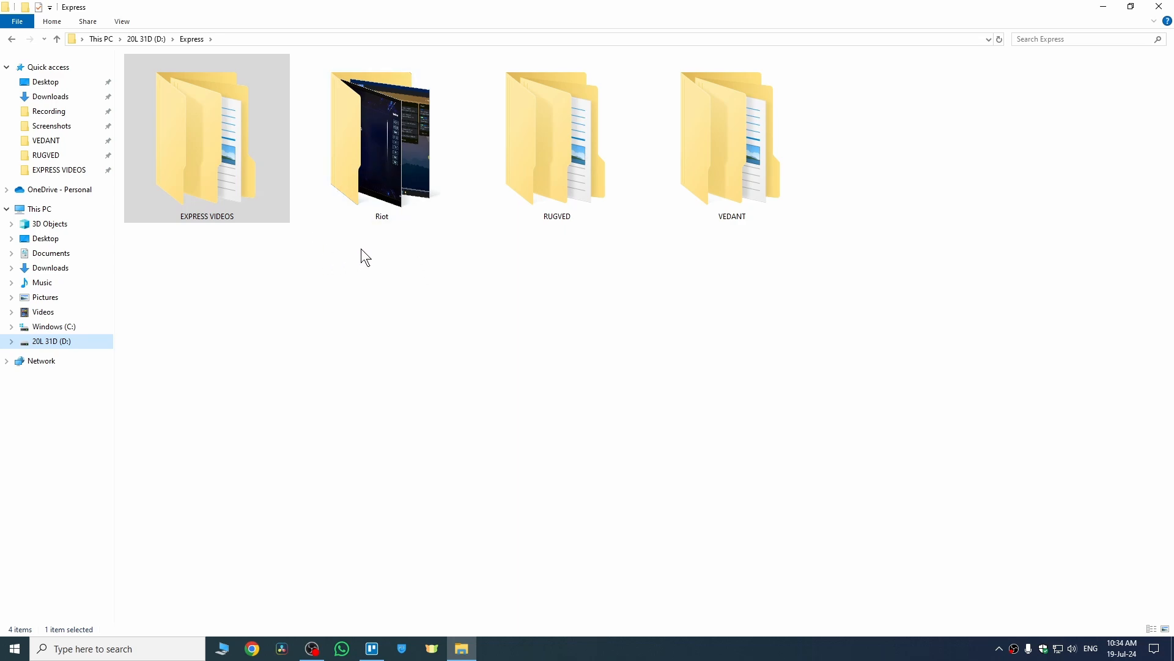
# Show the Sharing page of the Riot folder's properties, currently not shared.
pyautogui.click(382, 138)
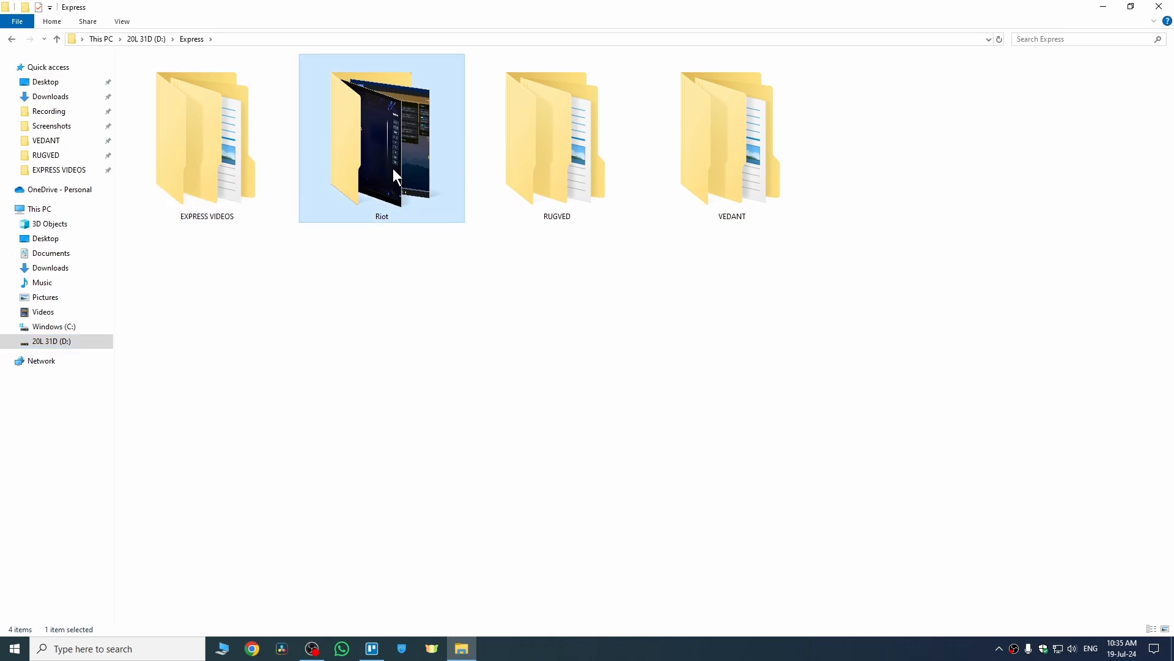
pyautogui.rightClick(395, 176)
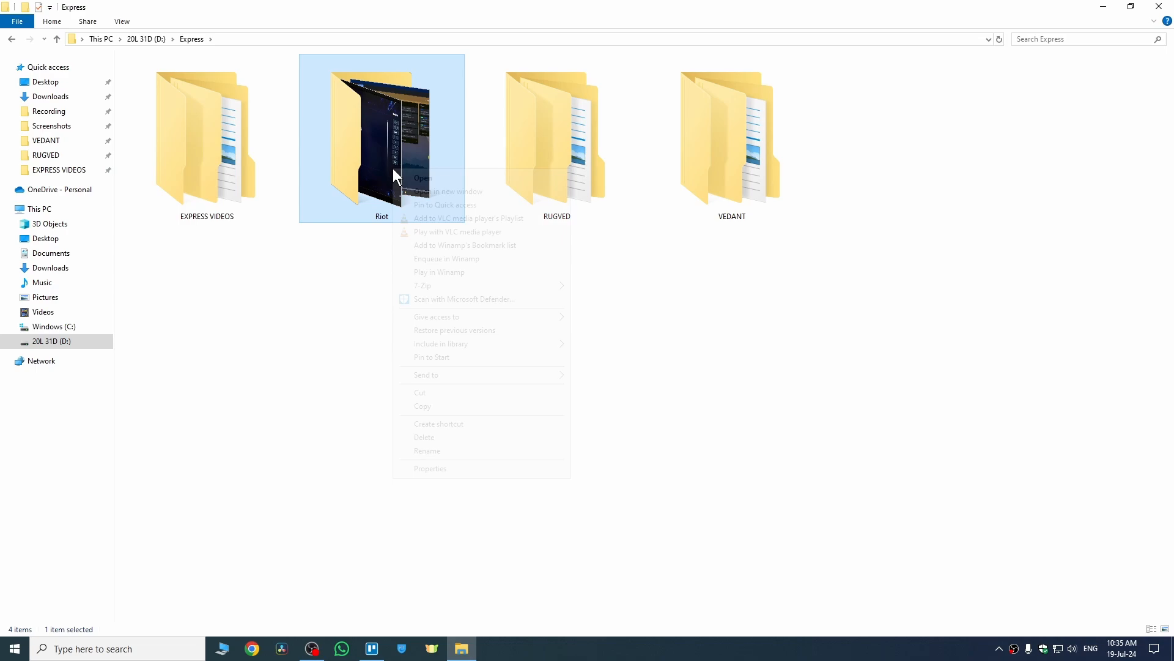
pyautogui.click(429, 468)
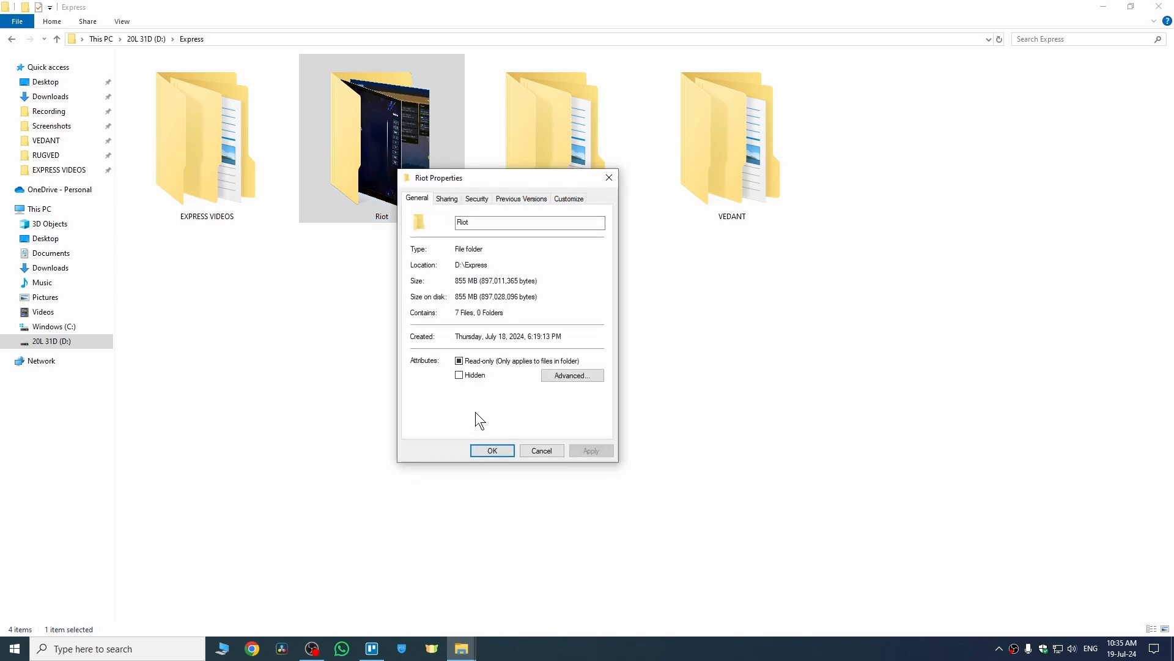
pyautogui.click(447, 198)
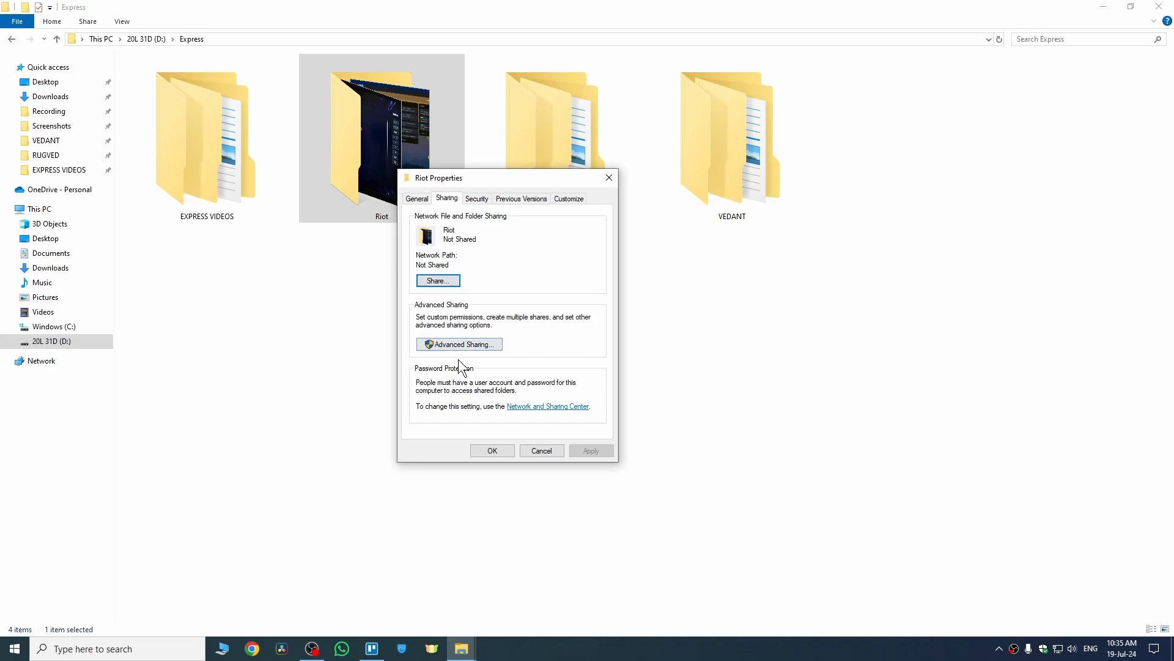
# In Advanced Sharing, share Riot as ABC with a 10 simultaneous-user limit.
pyautogui.click(457, 344)
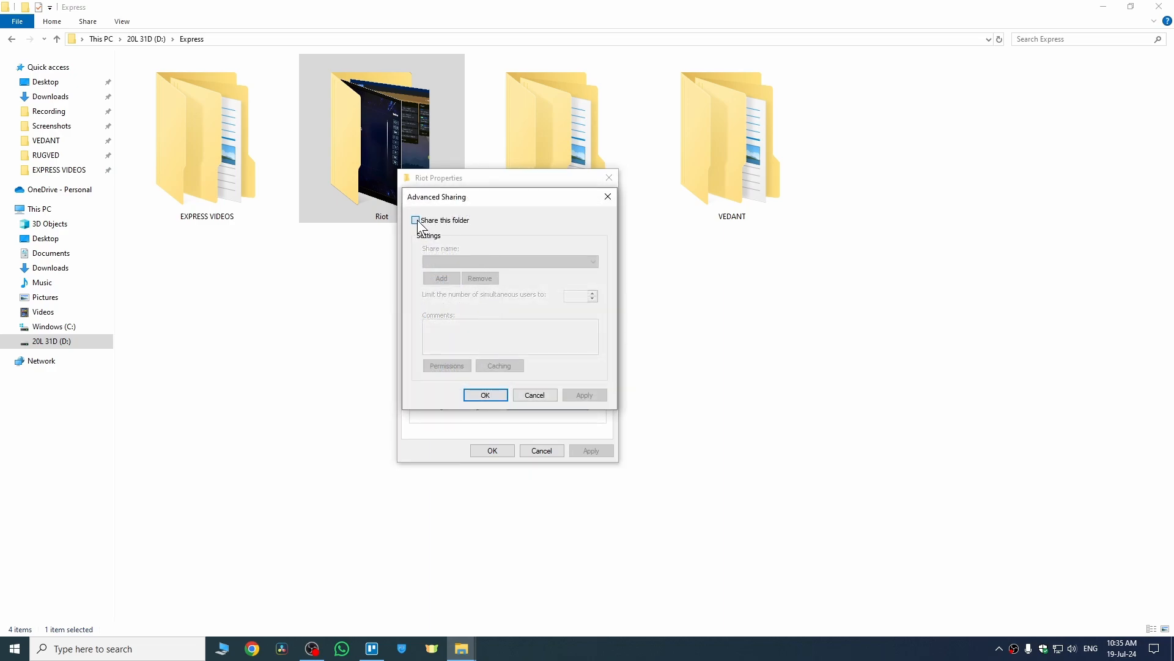
pyautogui.click(416, 220)
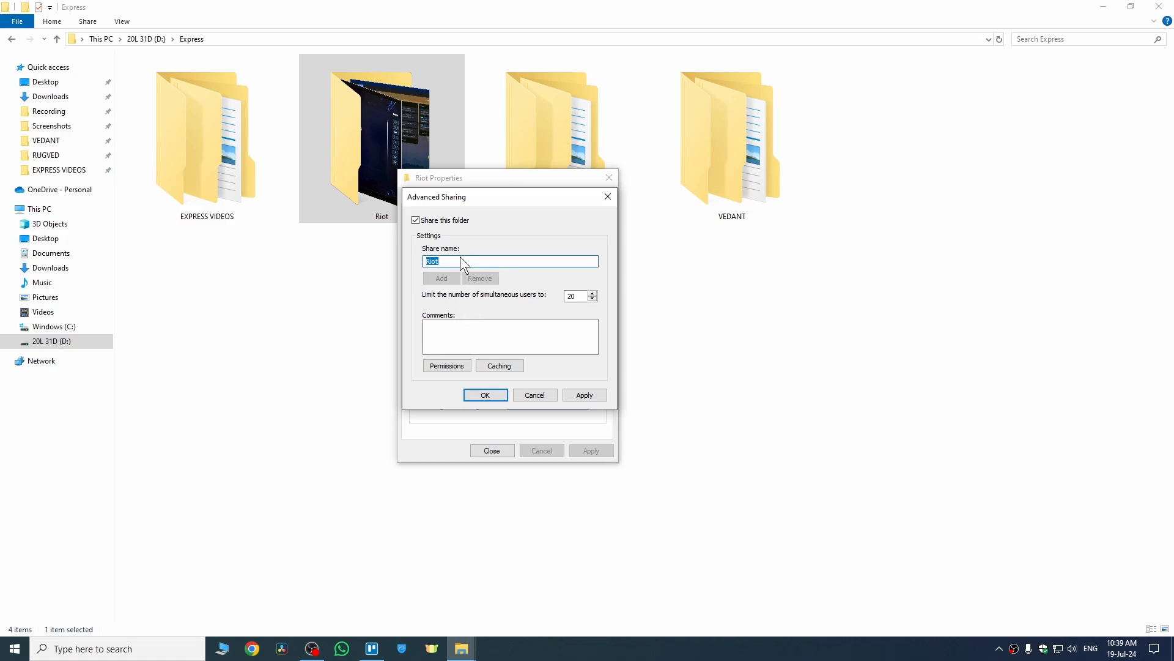
pyautogui.write('A')
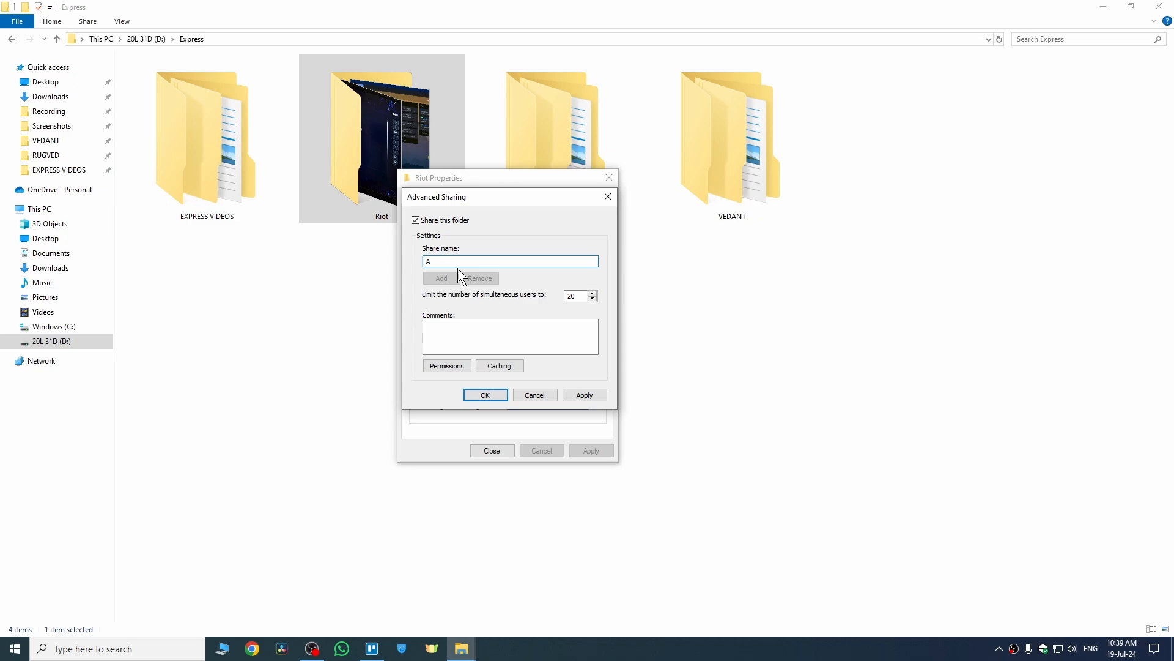
pyautogui.write('BC')
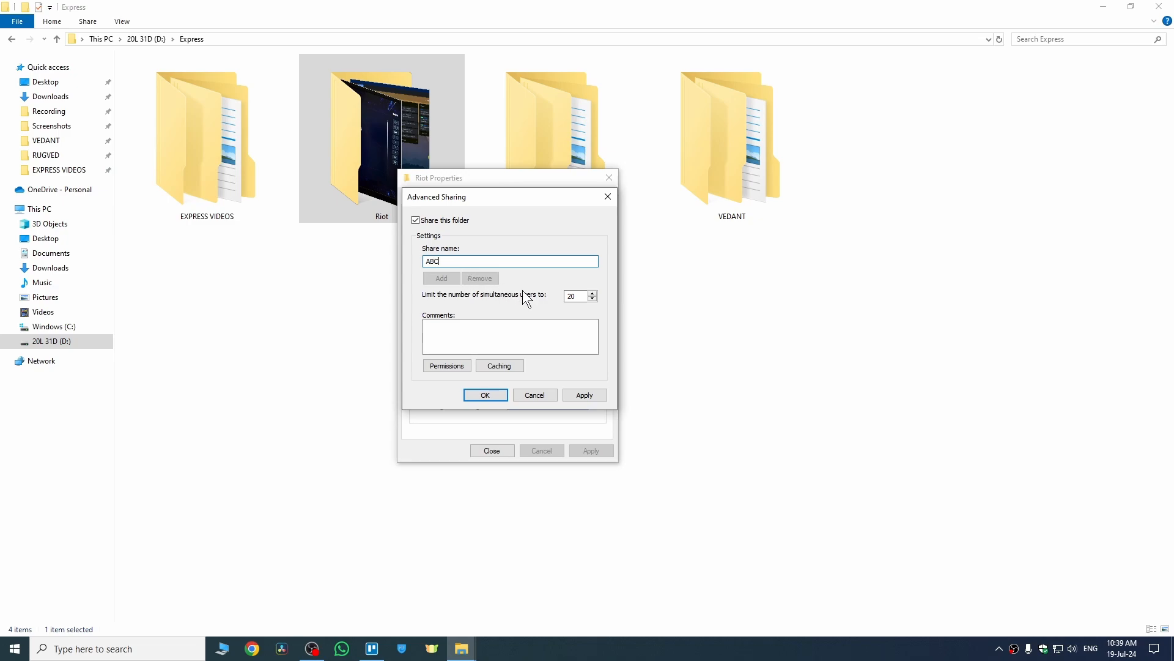
pyautogui.moveTo(436, 309)
pyautogui.write('10')
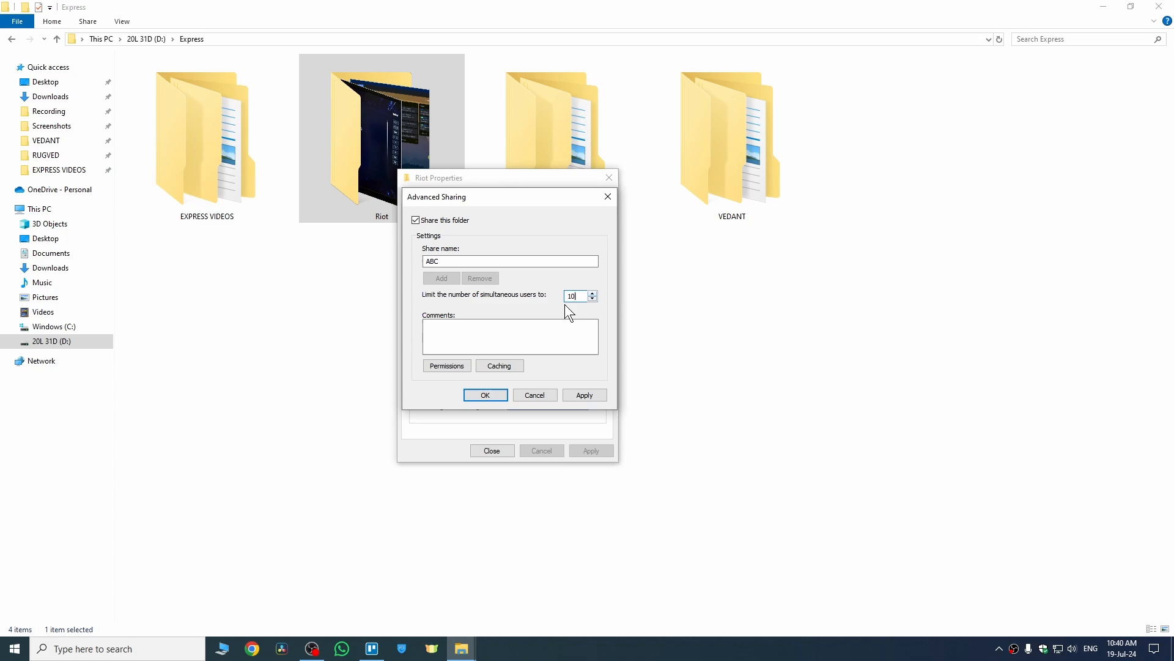
pyautogui.click(509, 337)
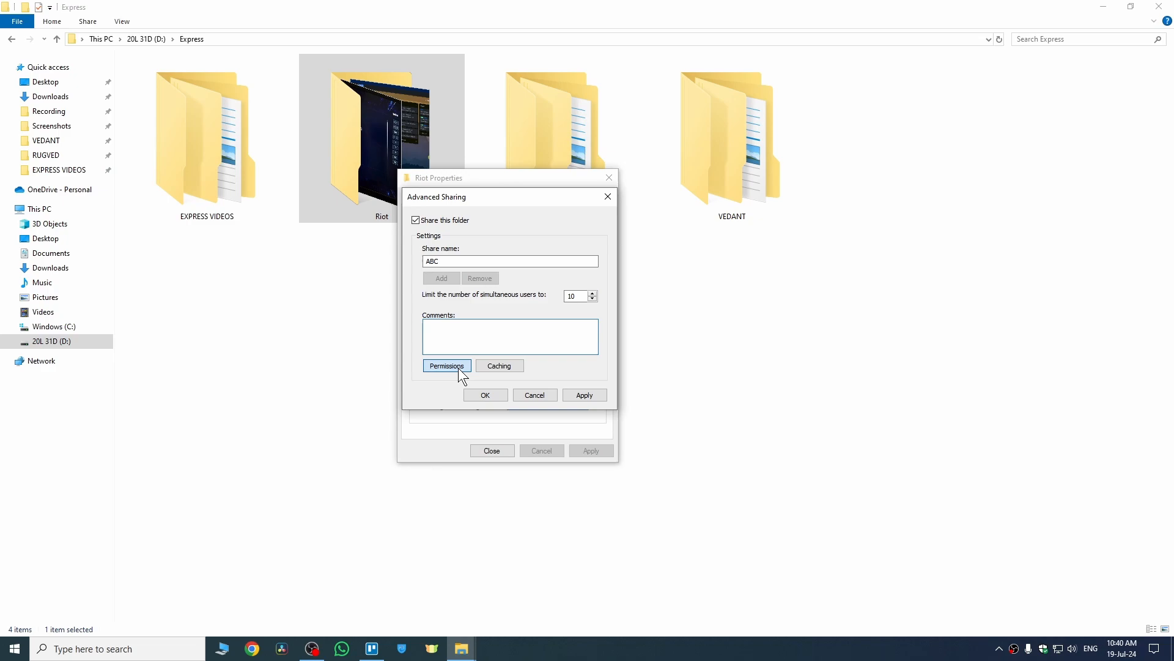
# Review ABC's share permissions, leaving Everyone with Read-only access.
pyautogui.click(446, 366)
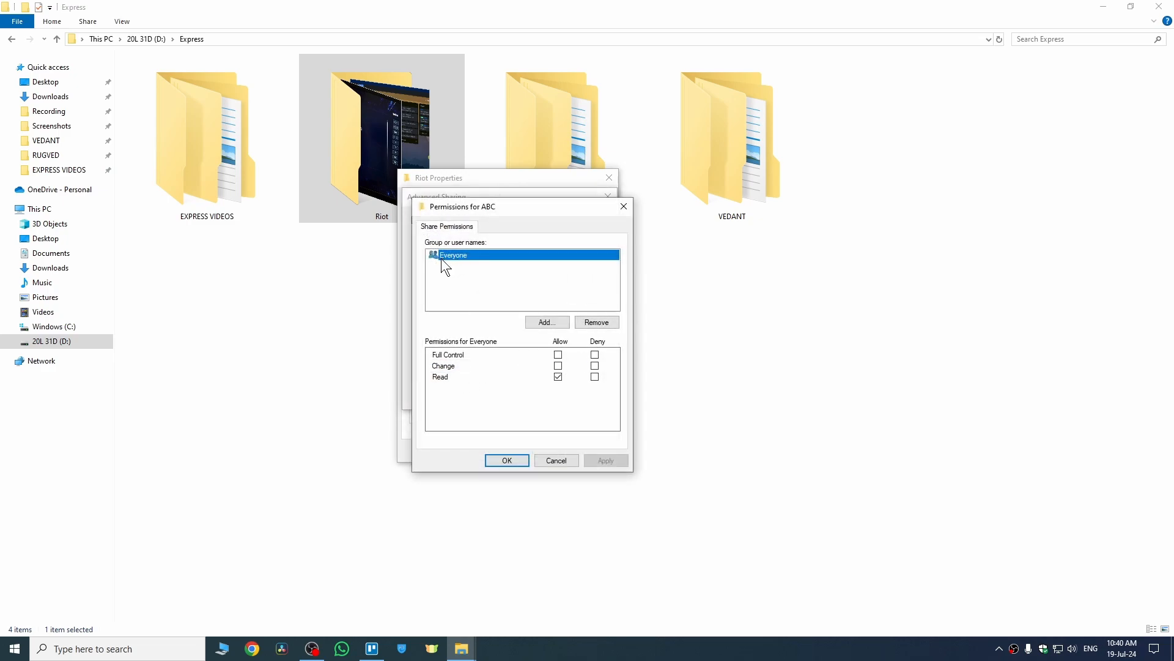
pyautogui.moveTo(553, 299)
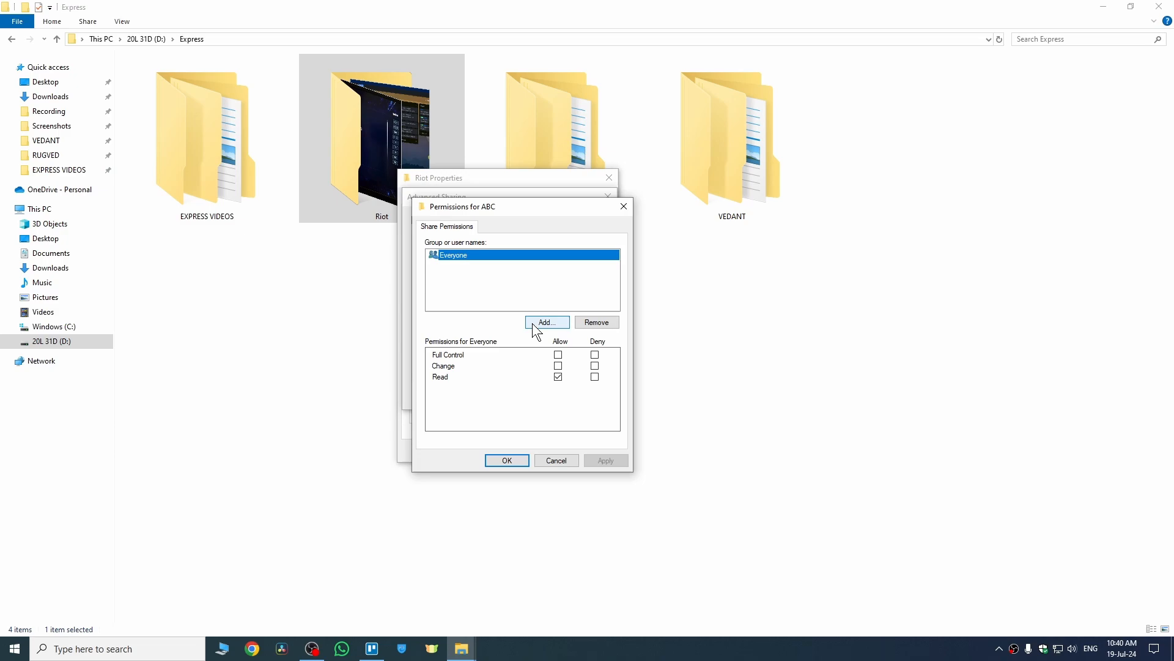
pyautogui.click(547, 321)
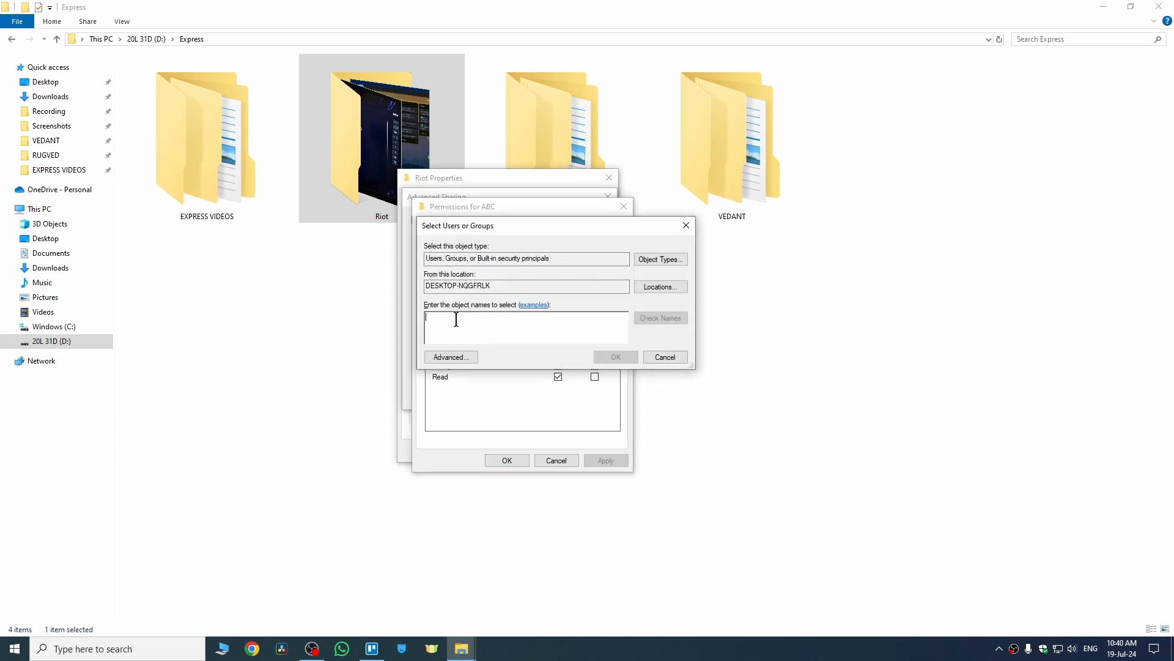
pyautogui.moveTo(440, 314)
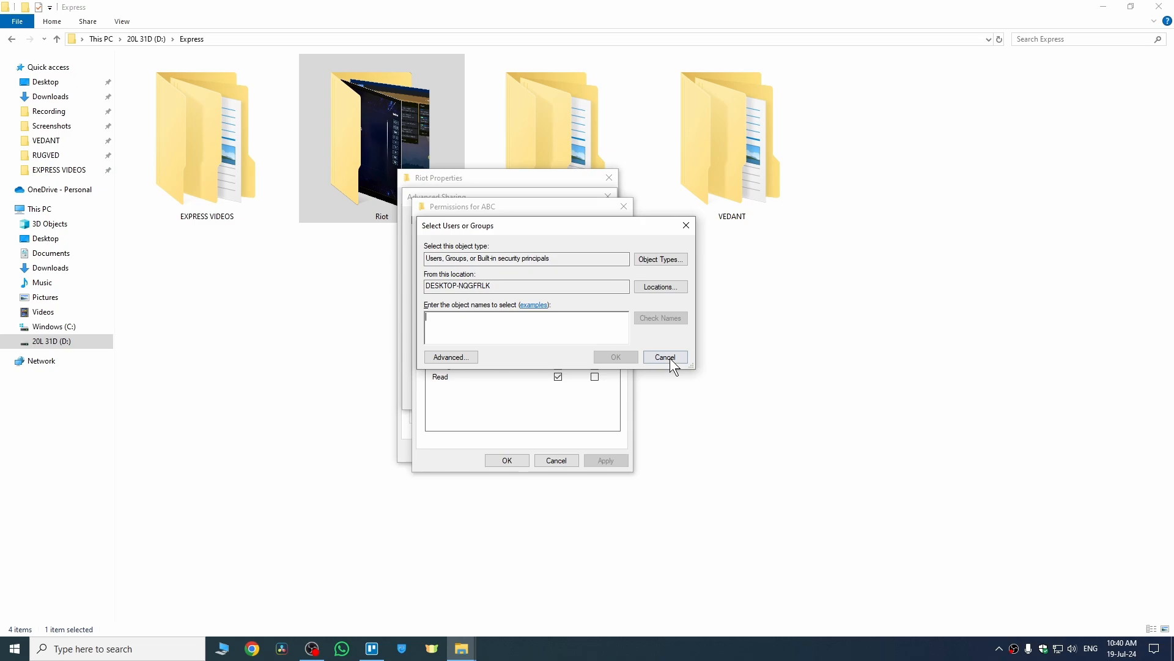
pyautogui.click(663, 356)
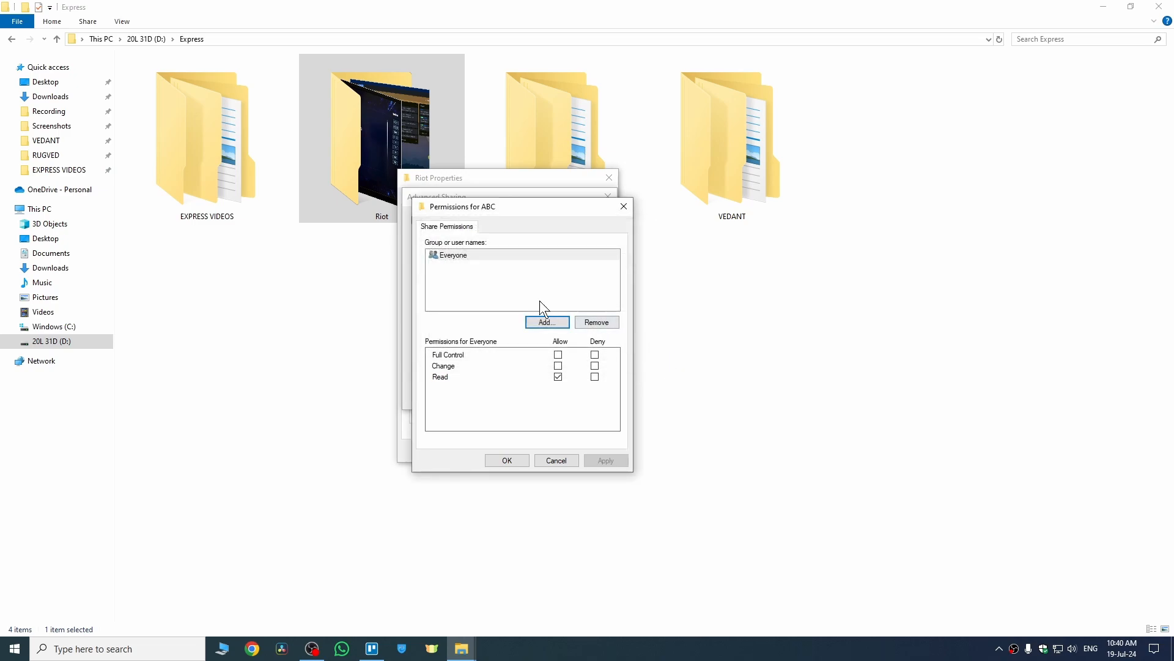
pyautogui.click(453, 254)
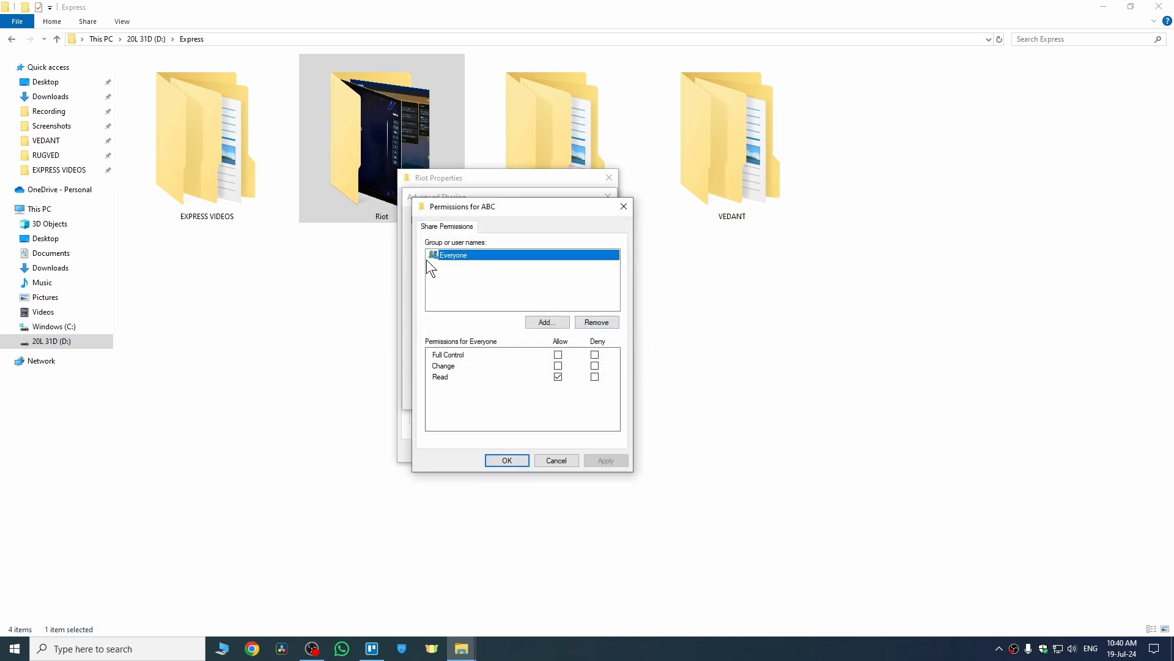
pyautogui.moveTo(486, 365)
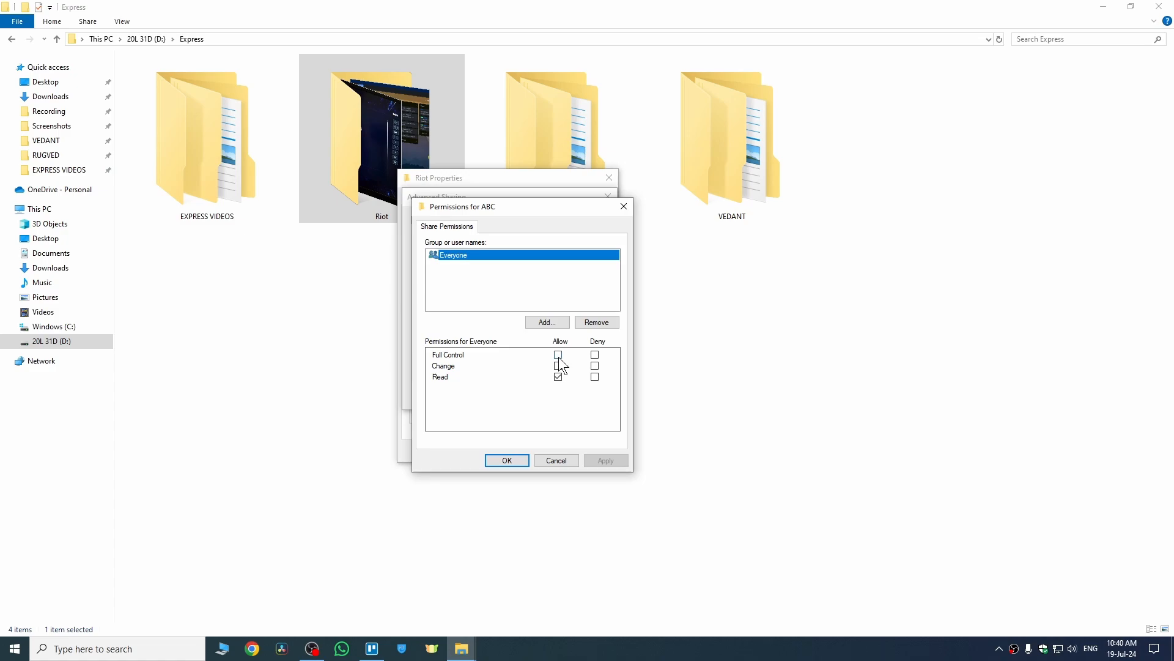
pyautogui.click(559, 354)
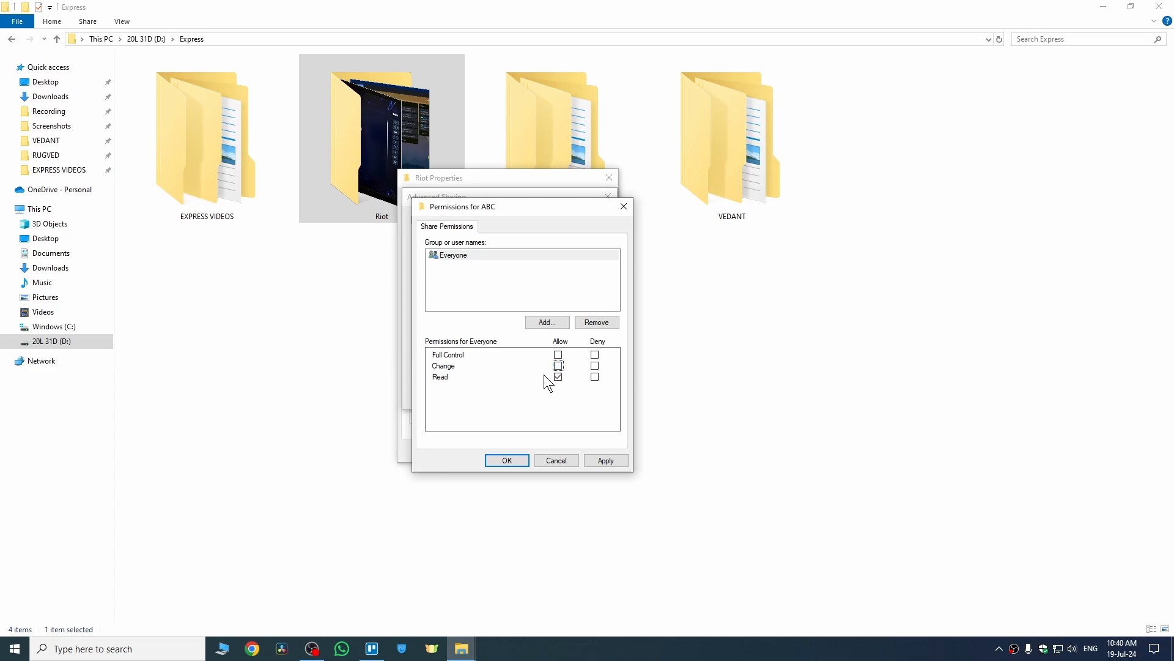
pyautogui.moveTo(585, 397)
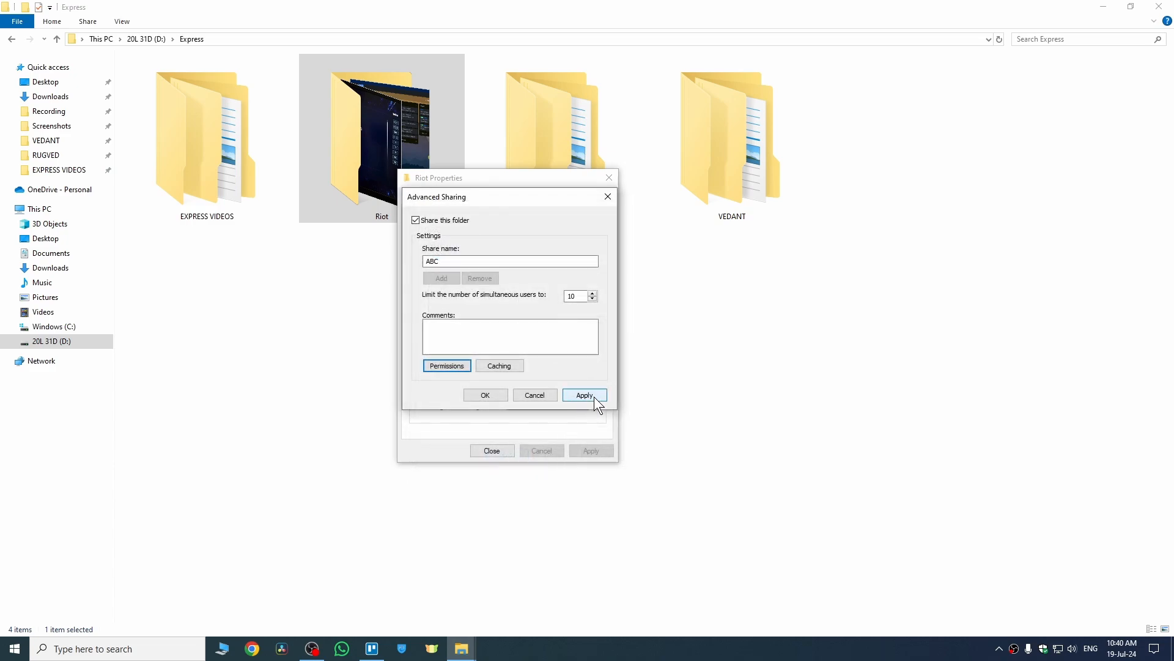
# Apply the abc share and close the Riot properties dialogs.
pyautogui.click(584, 395)
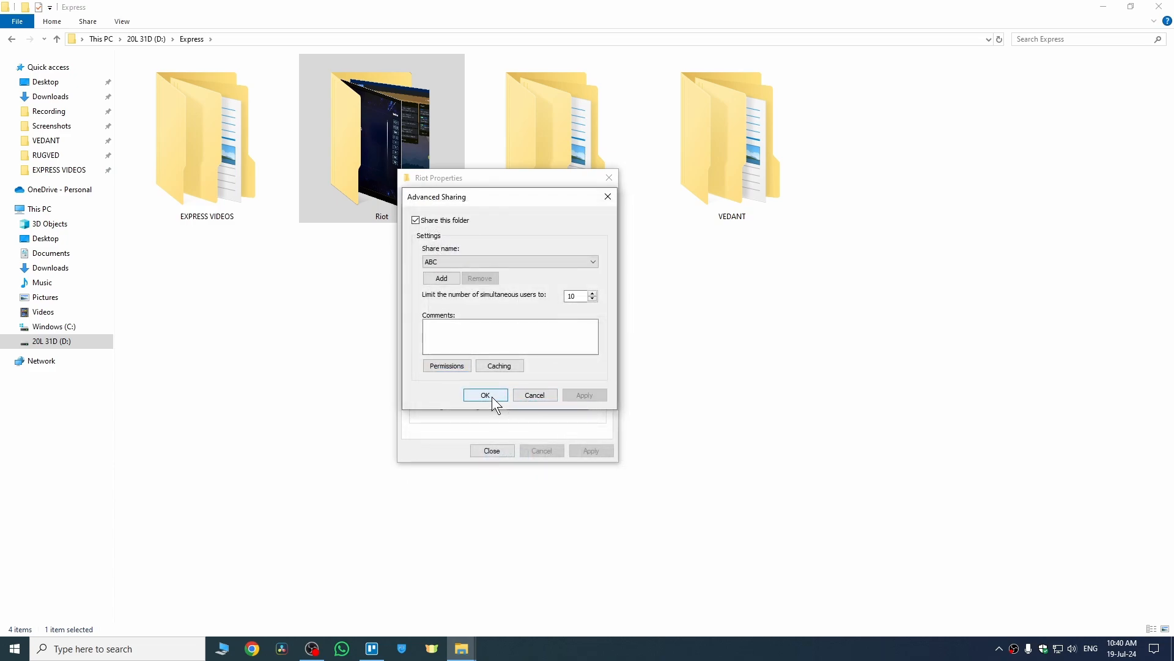
pyautogui.click(484, 395)
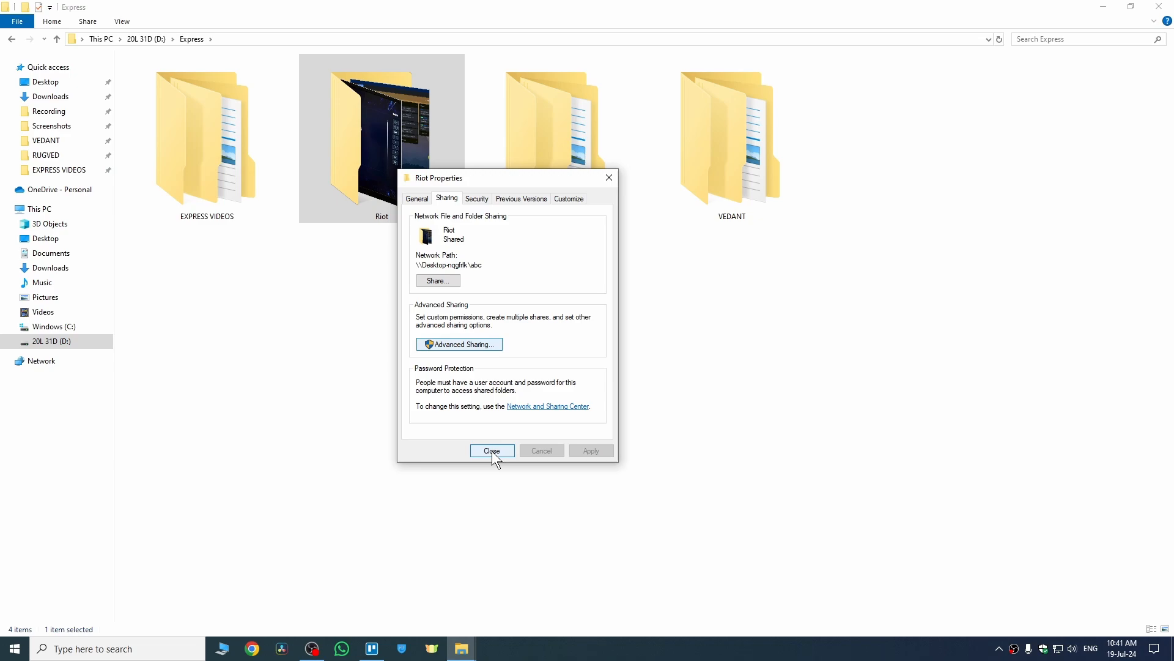
pyautogui.click(492, 450)
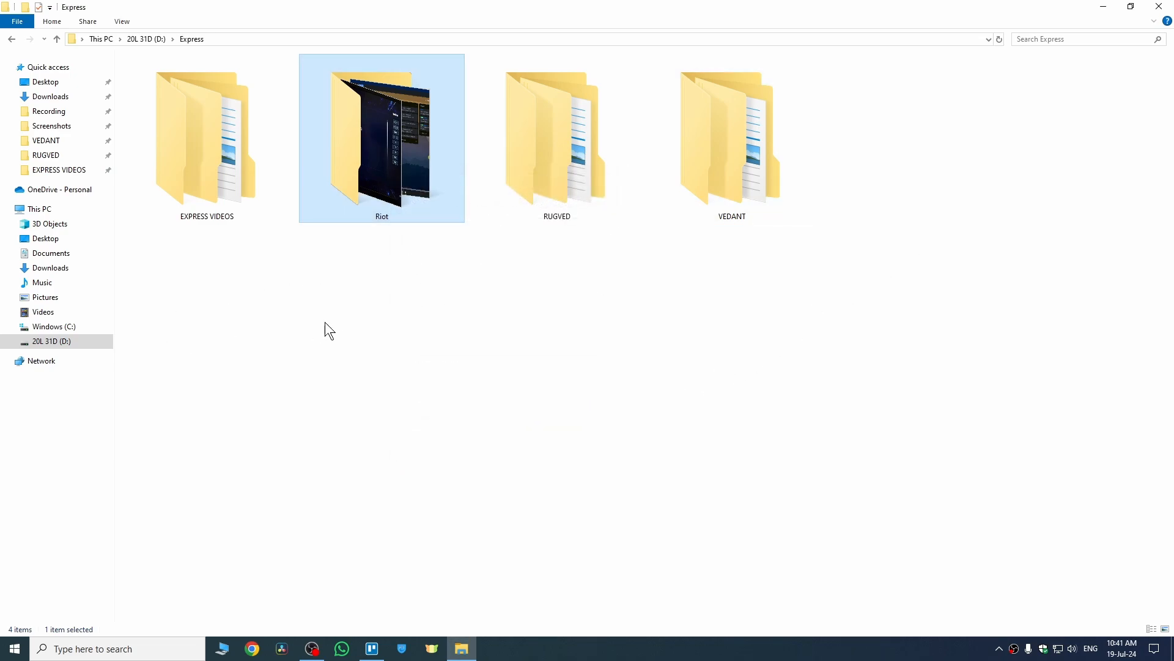
pyautogui.moveTo(366, 314)
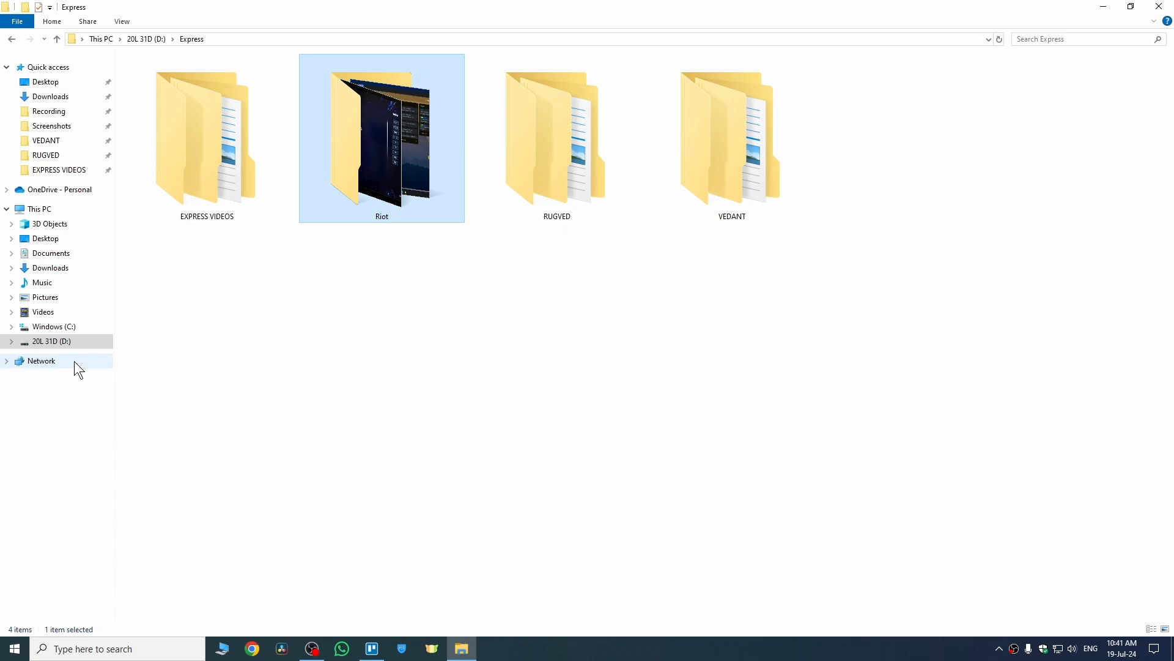
# Browse Network > DESKTOP to see the abc share listed beside New folder123.
pyautogui.click(42, 360)
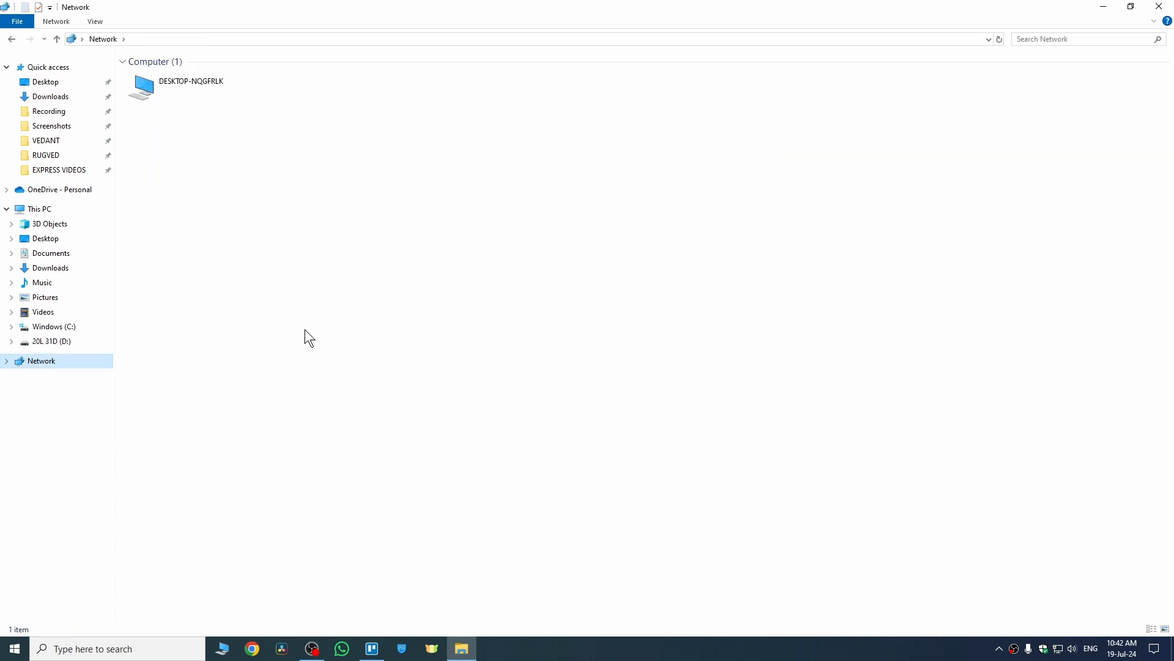
pyautogui.click(191, 89)
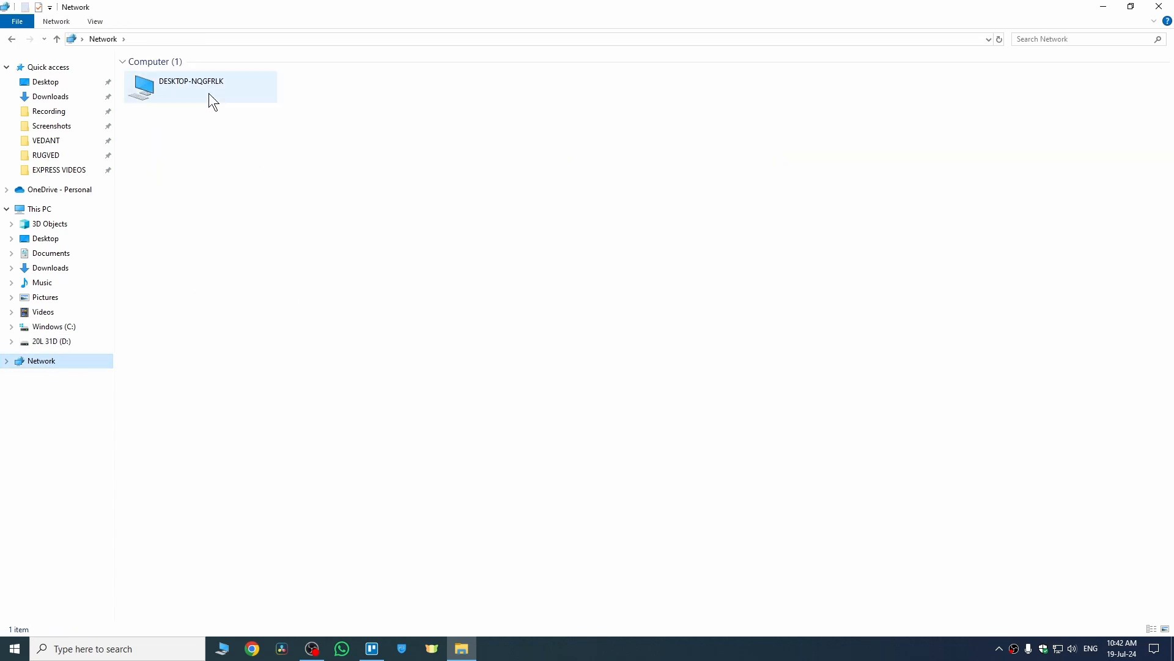
pyautogui.doubleClick(191, 88)
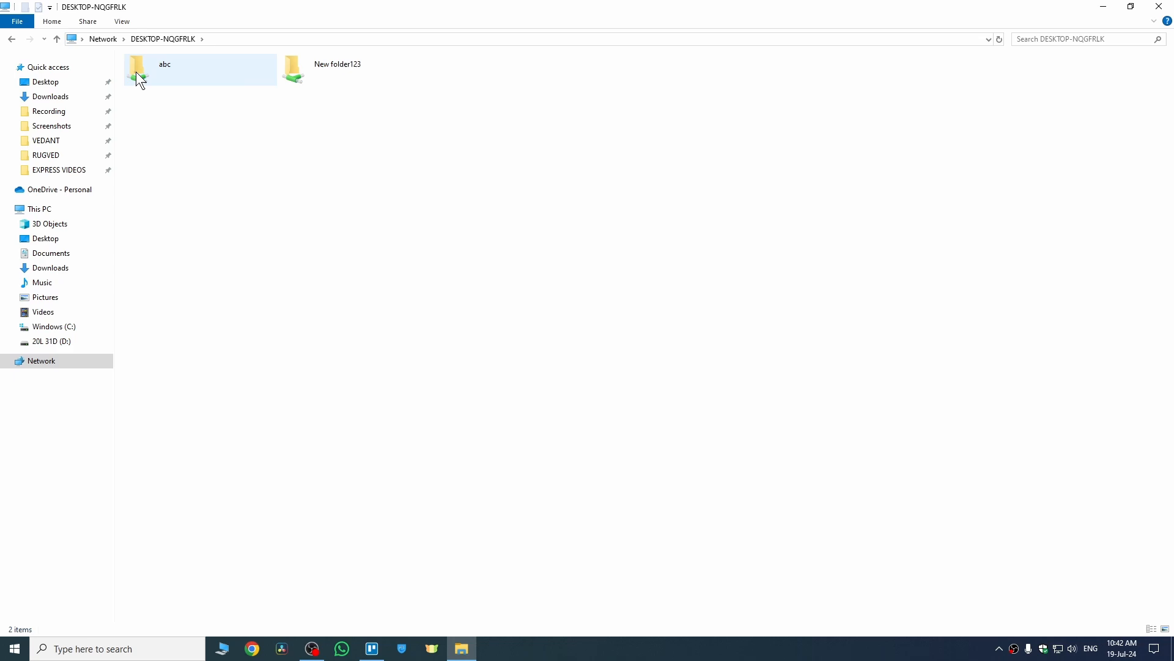
pyautogui.moveTo(163, 75)
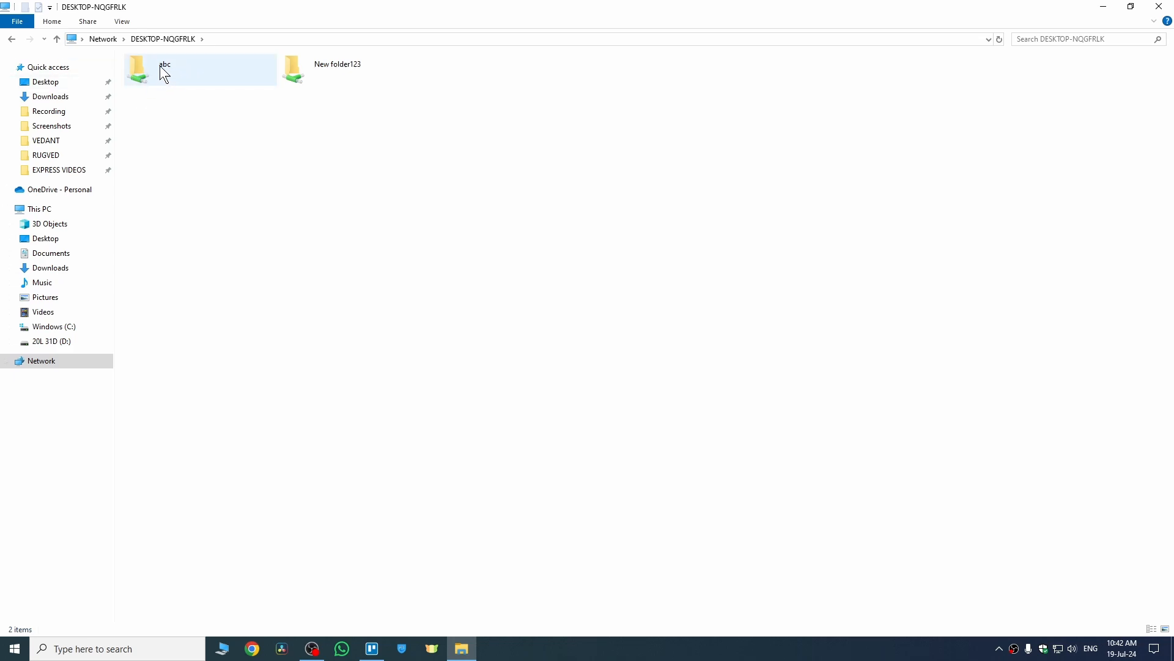
pyautogui.click(356, 179)
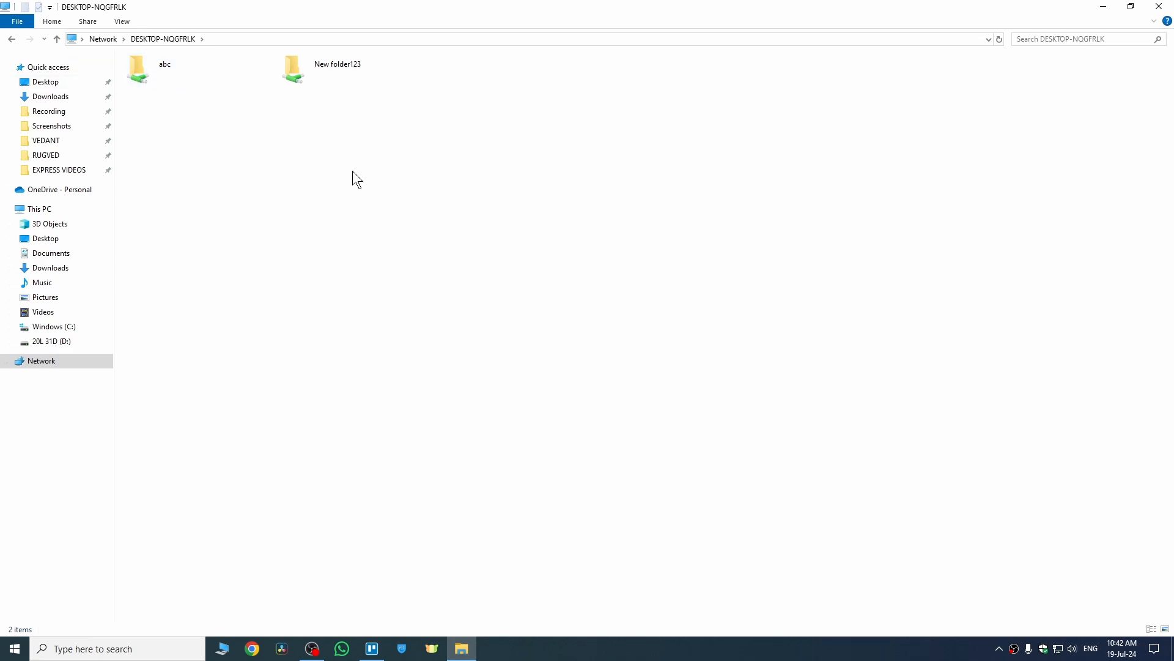